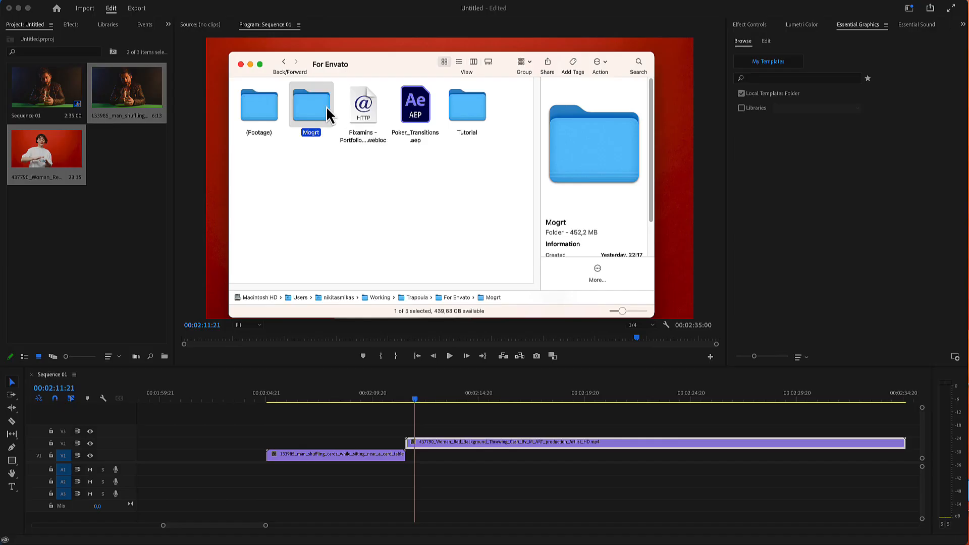
mouse_move(321, 114)
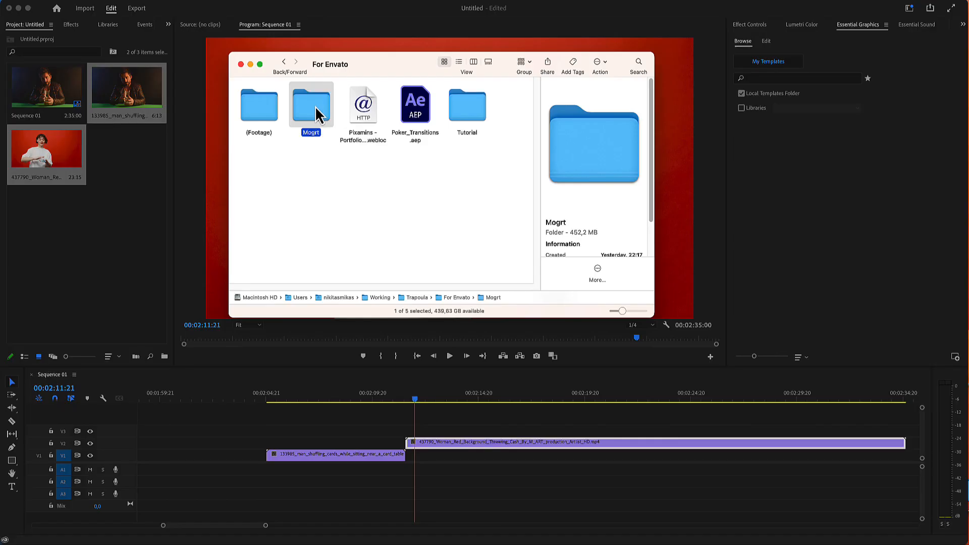
Open the Mogrt folder and then its Landscape subfolder in Finder.
double_click(311, 105)
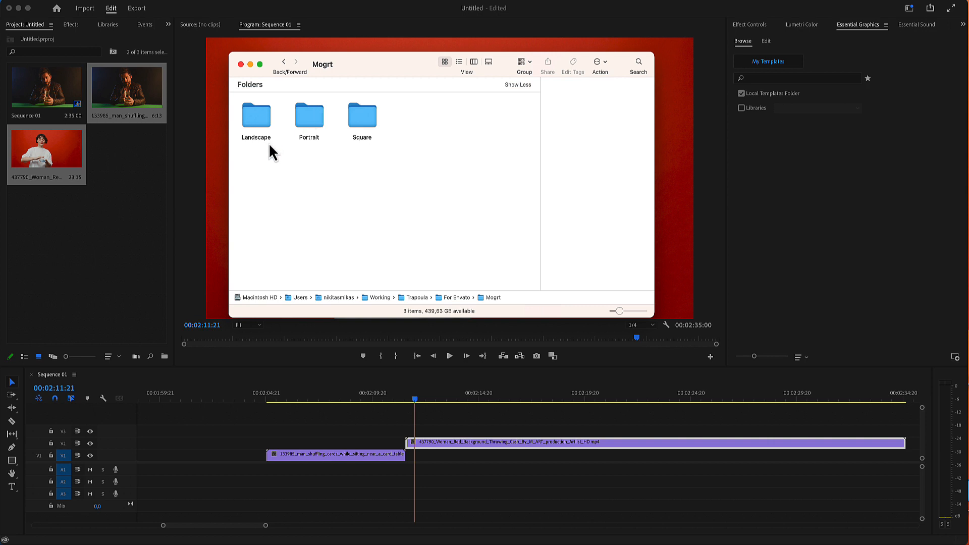
mouse_move(290, 134)
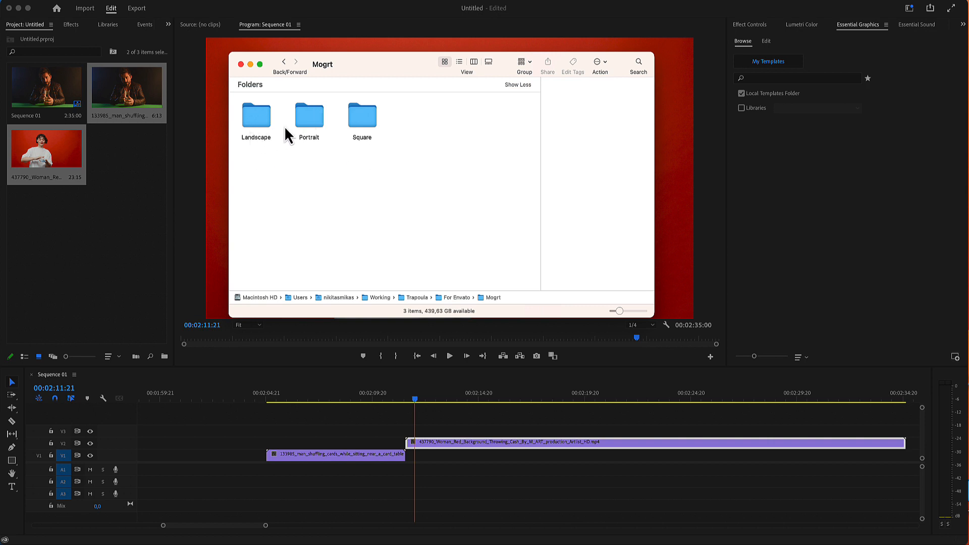
mouse_move(367, 140)
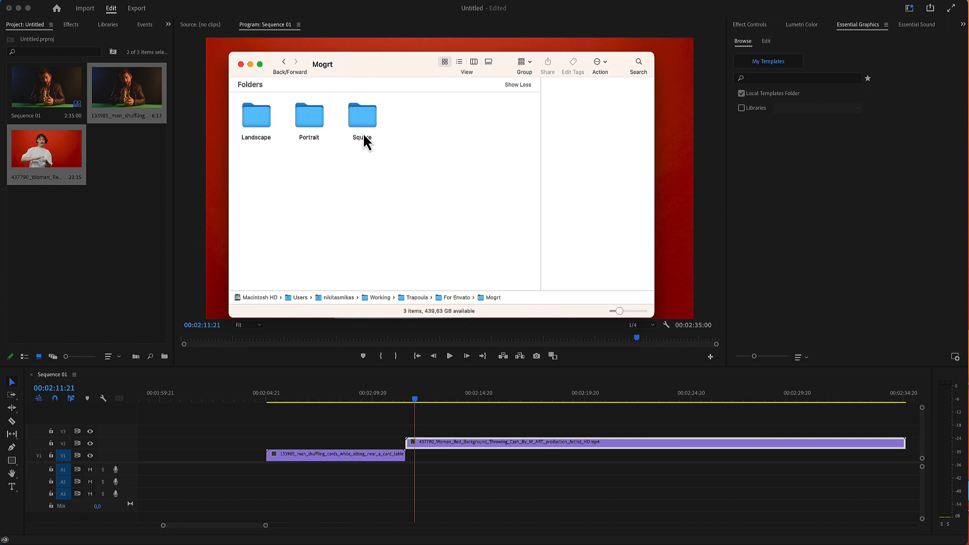
mouse_move(279, 156)
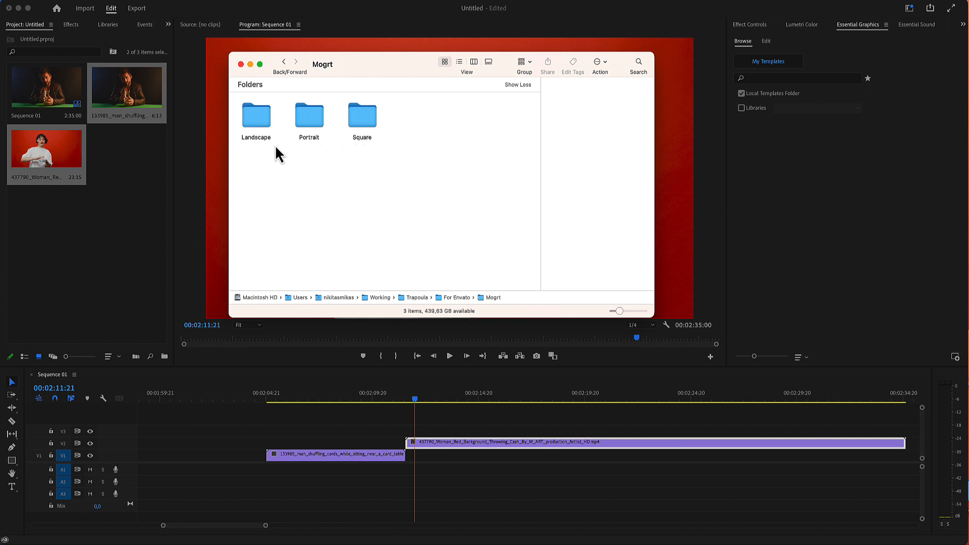
click(256, 116)
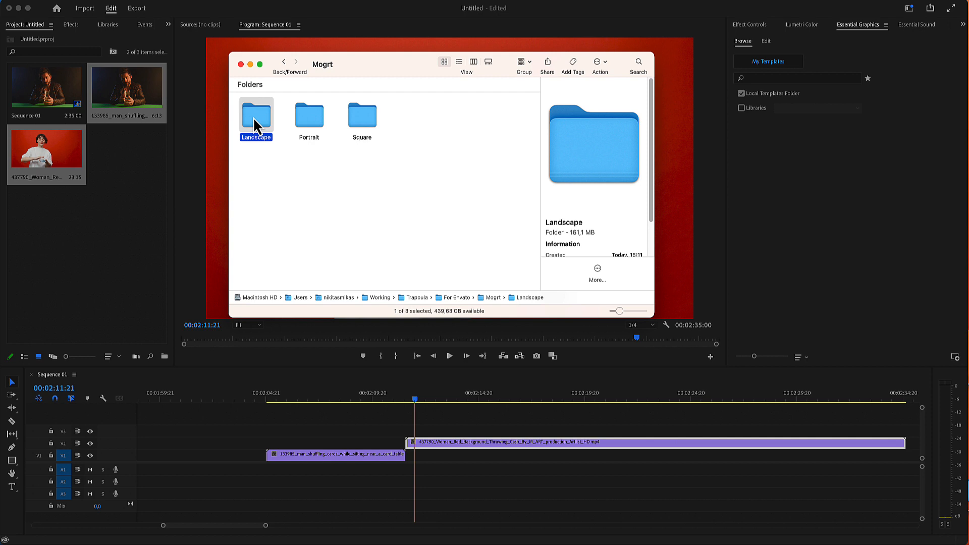
double_click(256, 116)
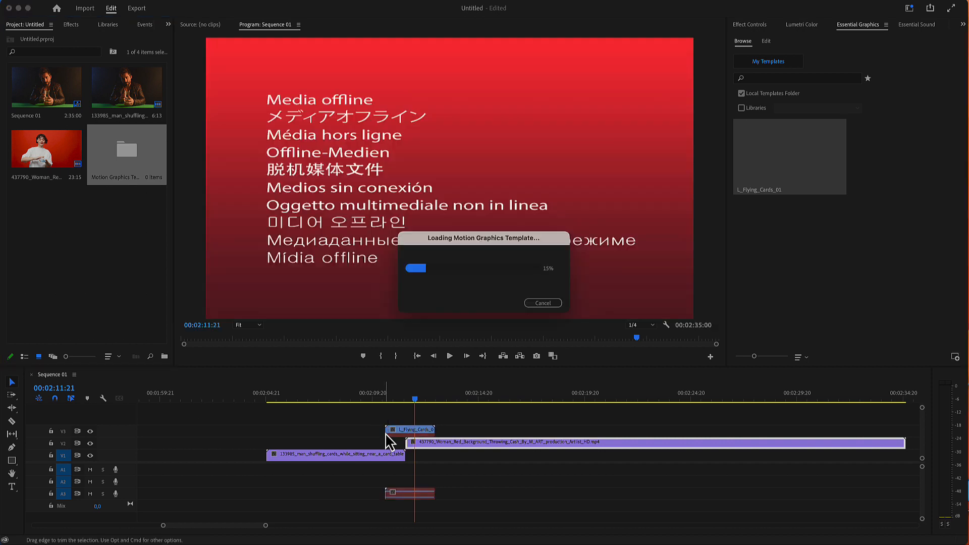
mouse_move(409, 402)
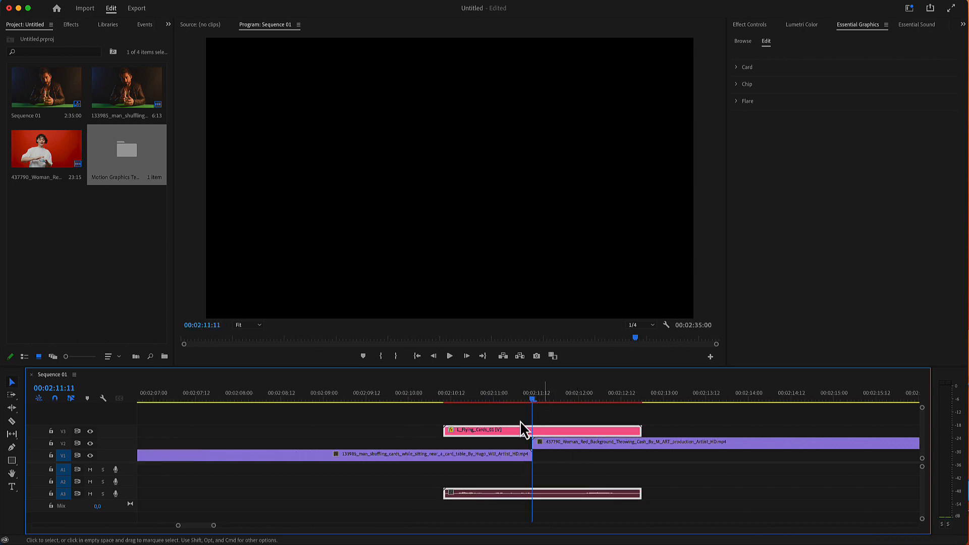
Place L_Flying_Cards_01 on track V3 over the edit point between the clips.
click(423, 397)
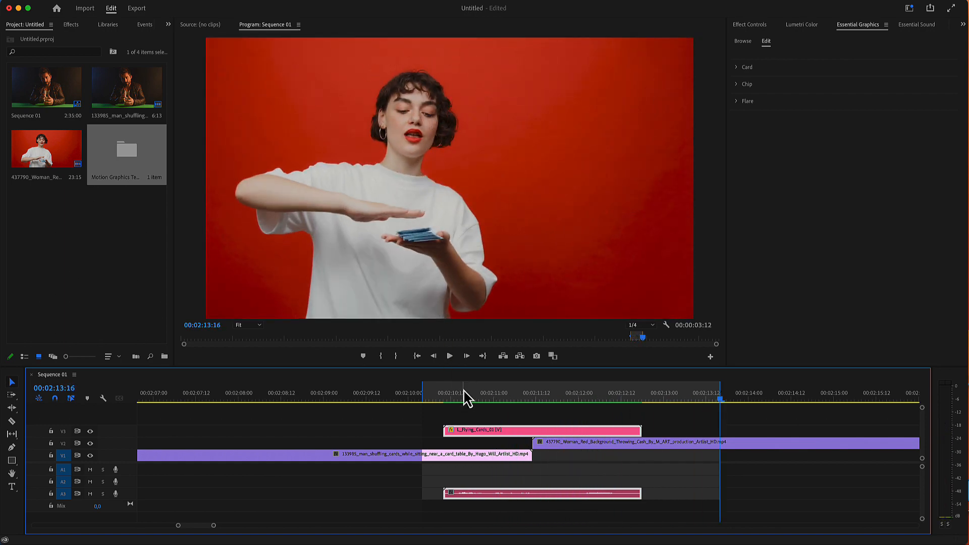
Preview mid-transition and set Big Card Opacity in the Card settings to 0.
click(580, 392)
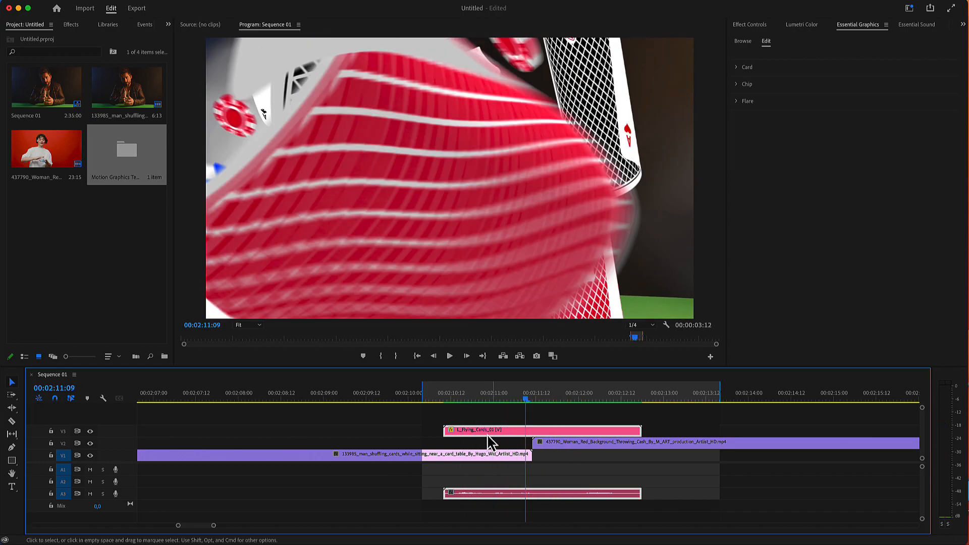
mouse_move(757, 74)
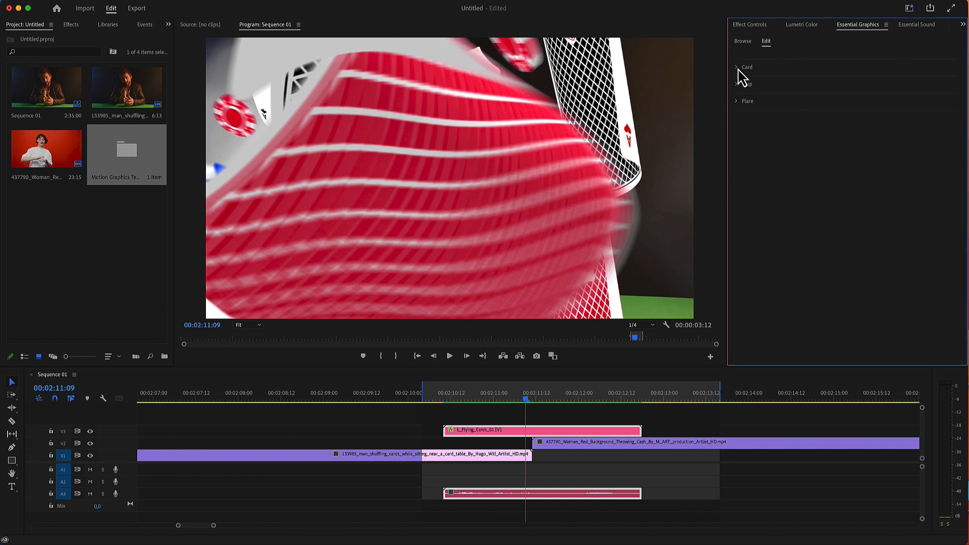
click(740, 67)
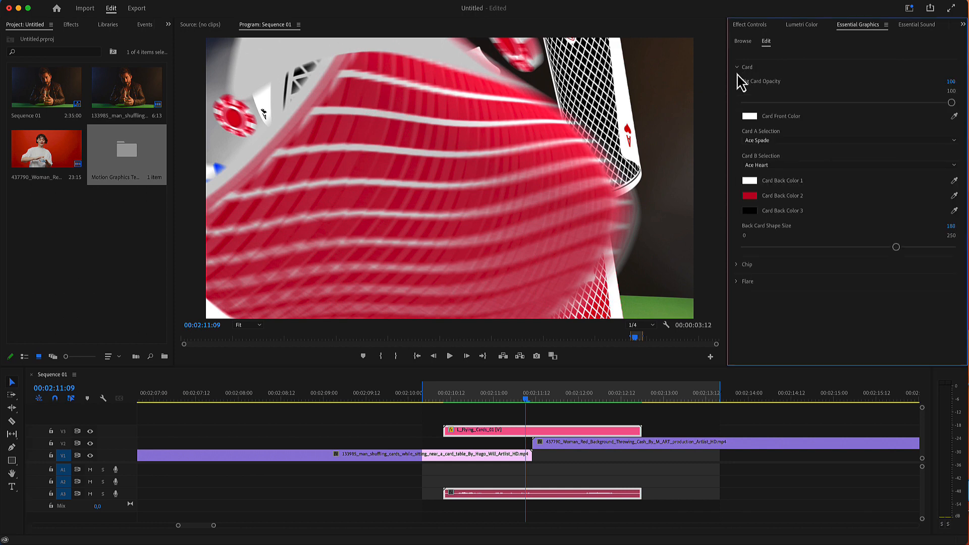
click(746, 66)
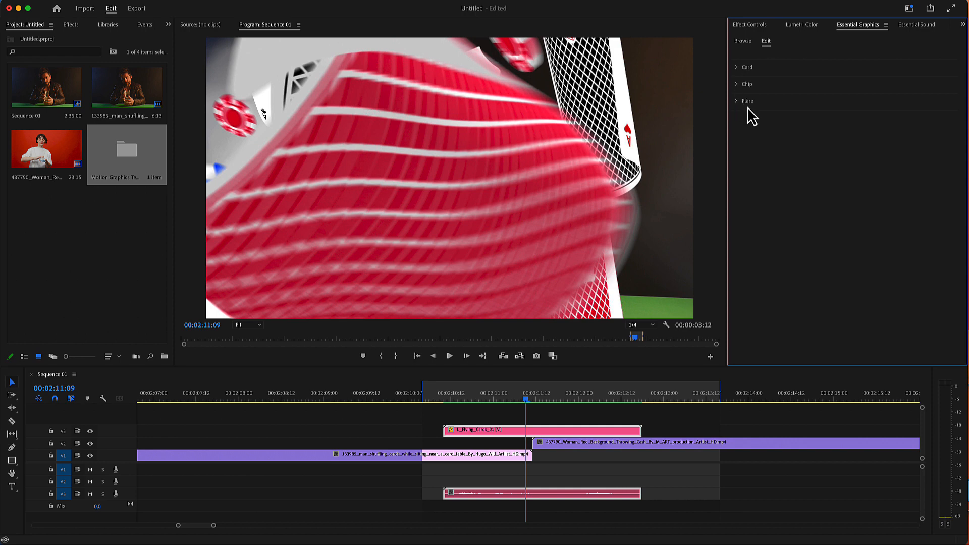
click(746, 66)
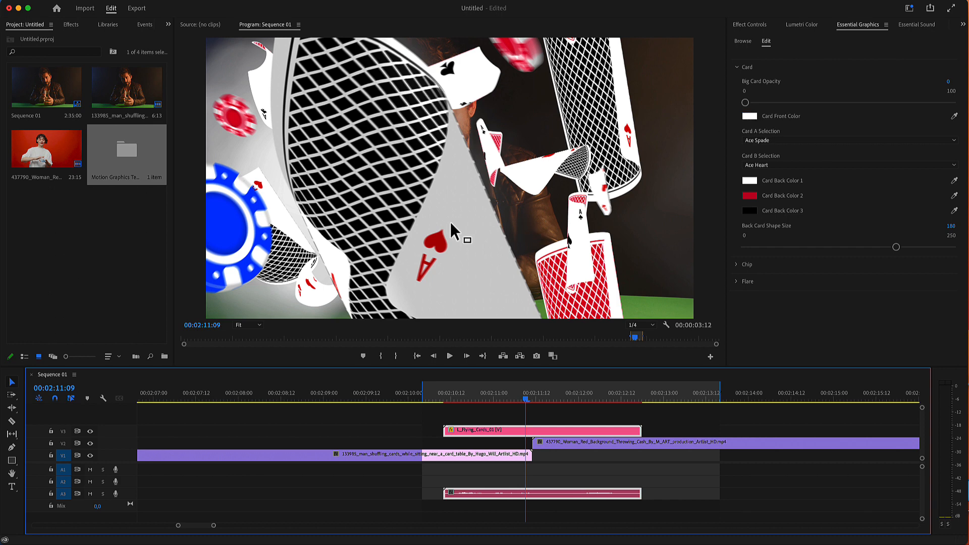
Try black for the card fronts, then set them back to white.
click(749, 196)
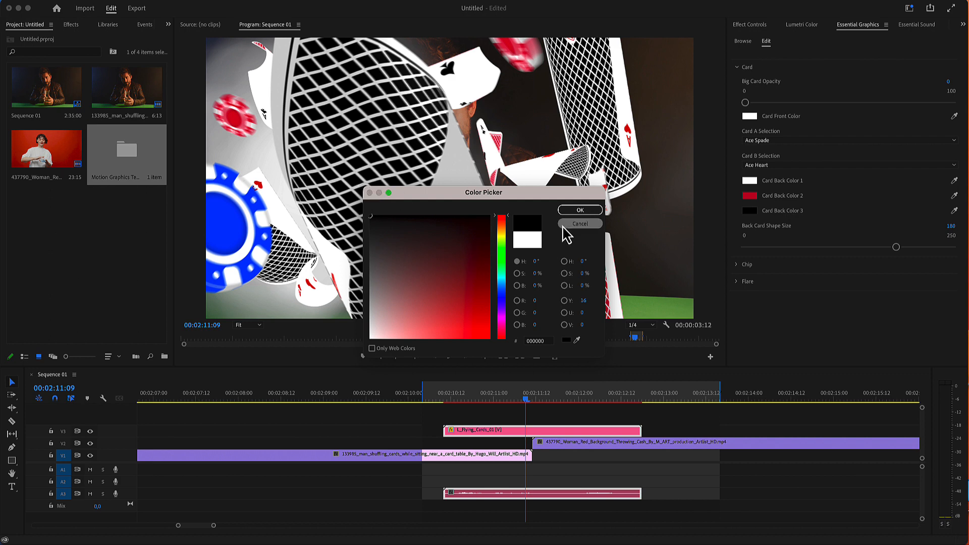
click(579, 209)
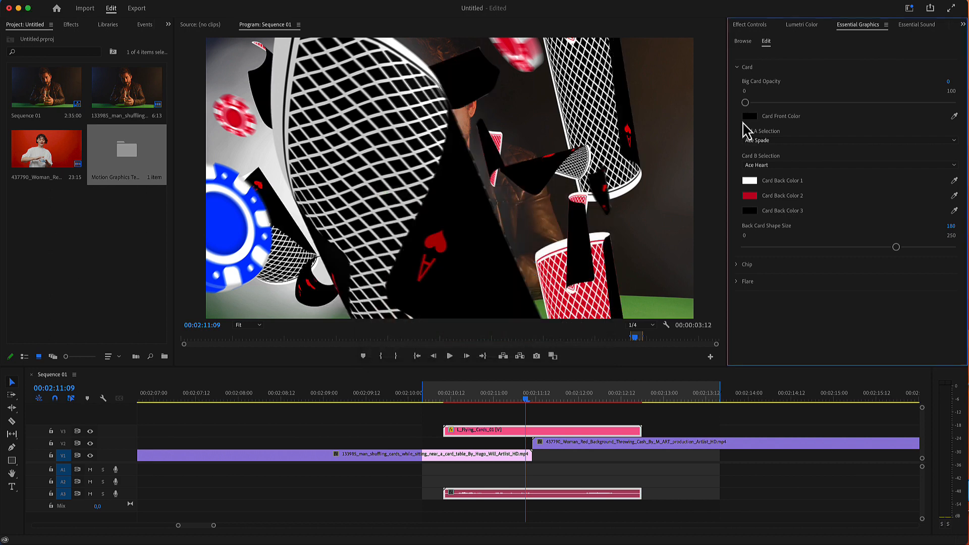
click(749, 116)
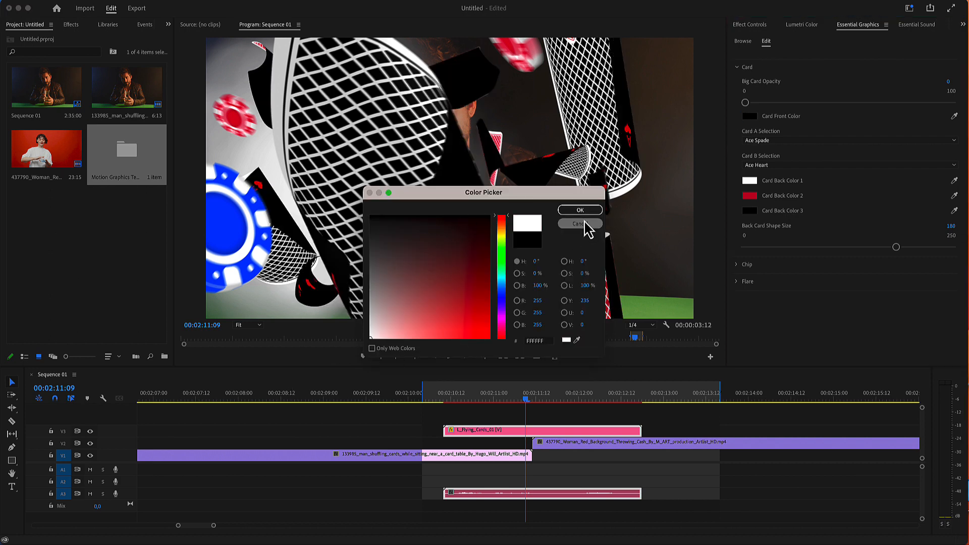
click(579, 223)
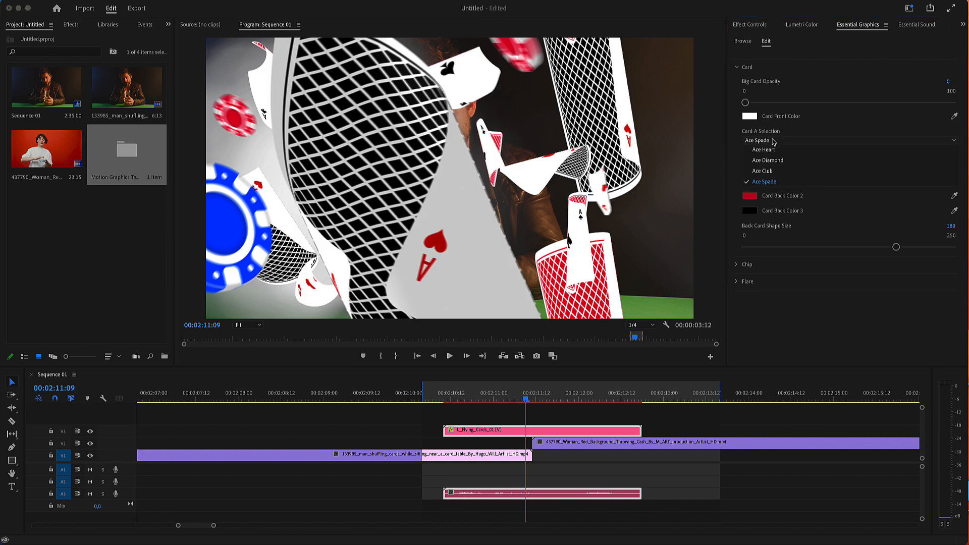
Set Card A Selection to Ace Diamond and Card B Selection to Ace Club.
click(763, 148)
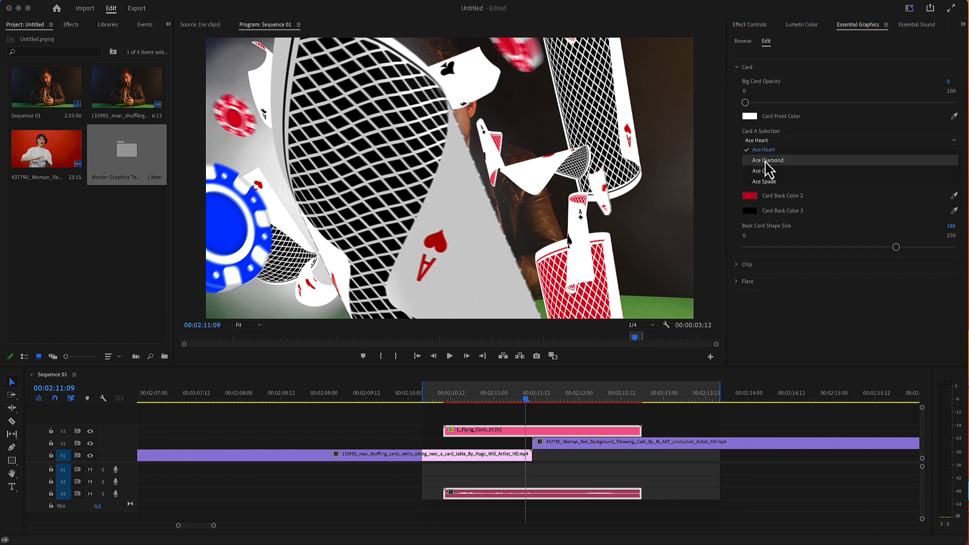
click(767, 160)
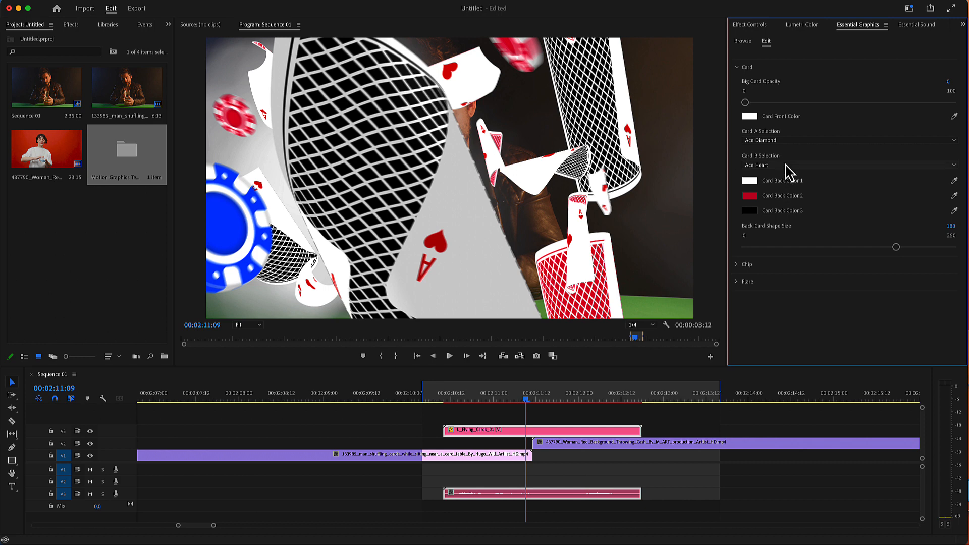
click(849, 164)
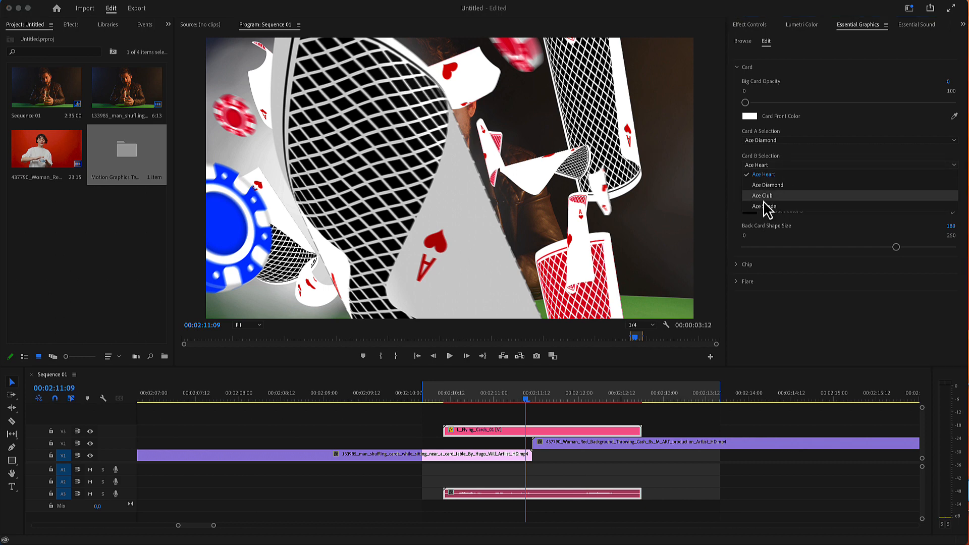
click(761, 195)
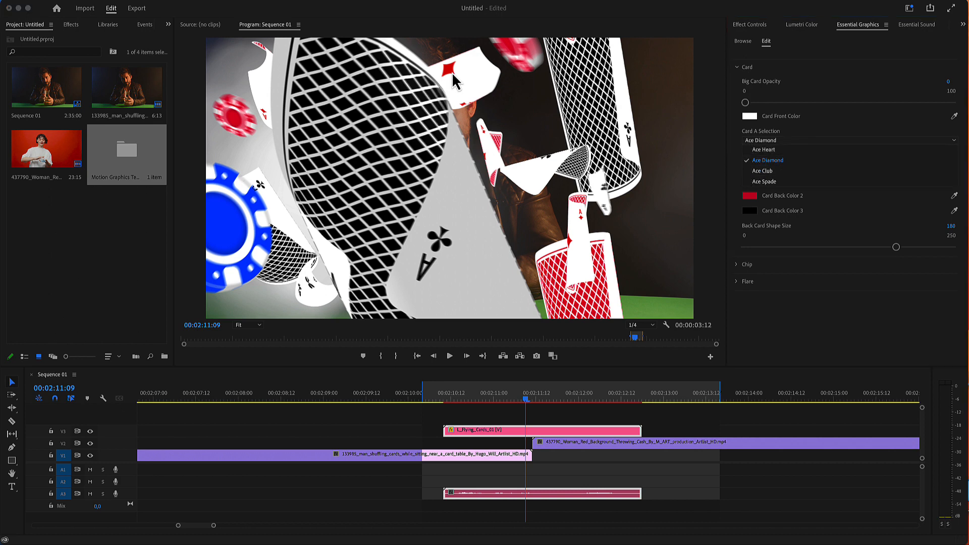
click(766, 160)
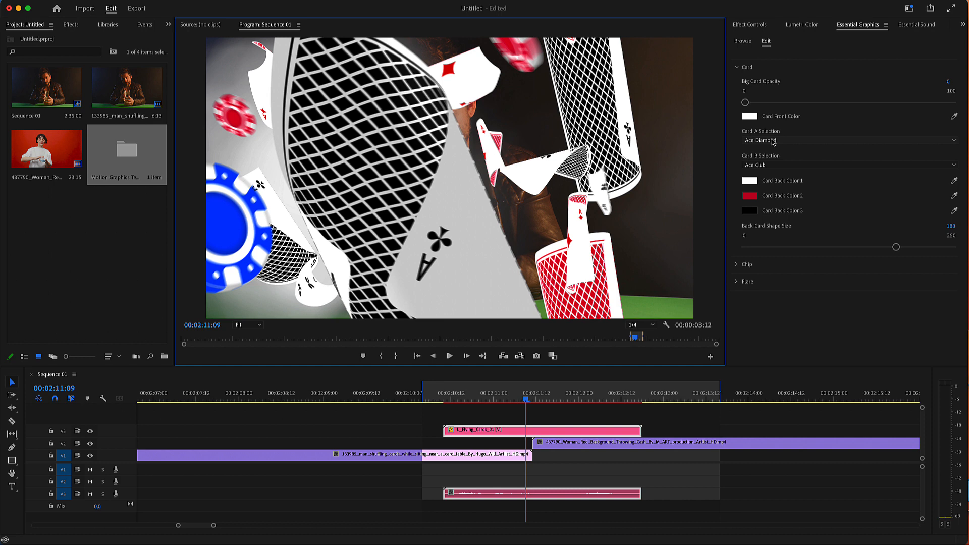
mouse_move(771, 188)
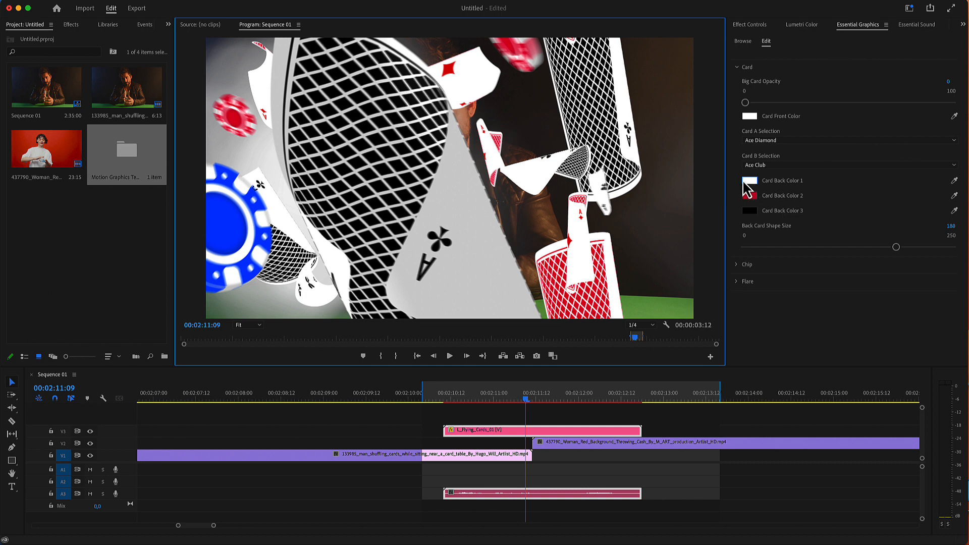
Set Card Back Color 2 to green and Card Back Color 3 to blue.
click(749, 196)
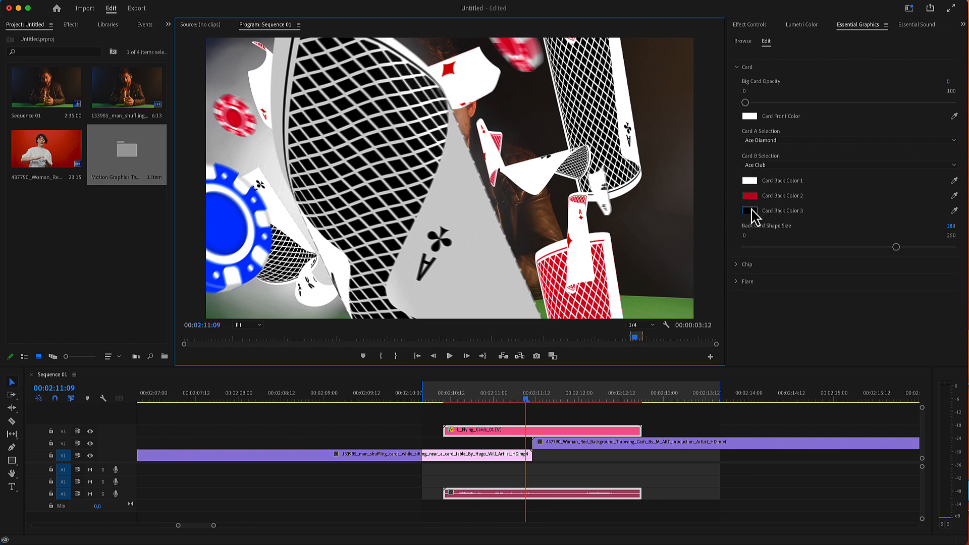
click(748, 209)
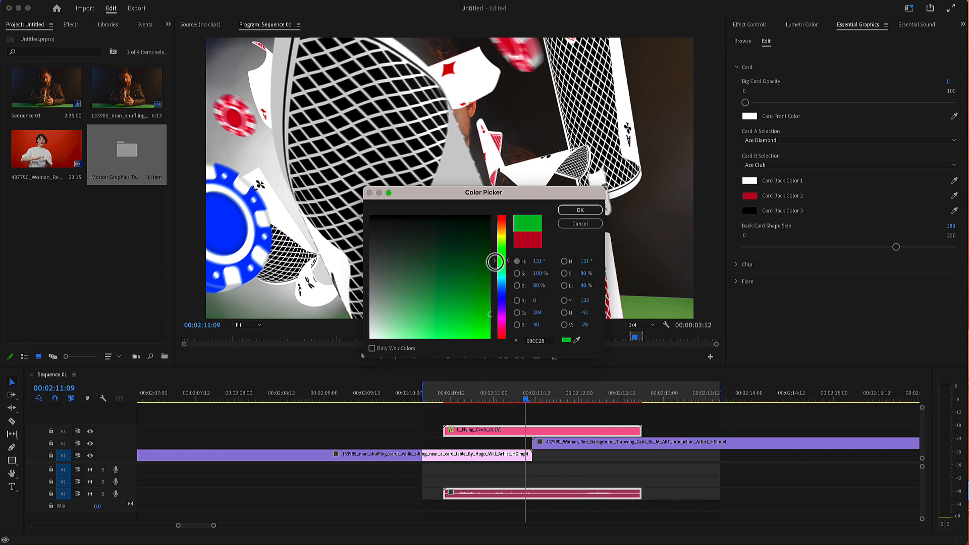
click(579, 209)
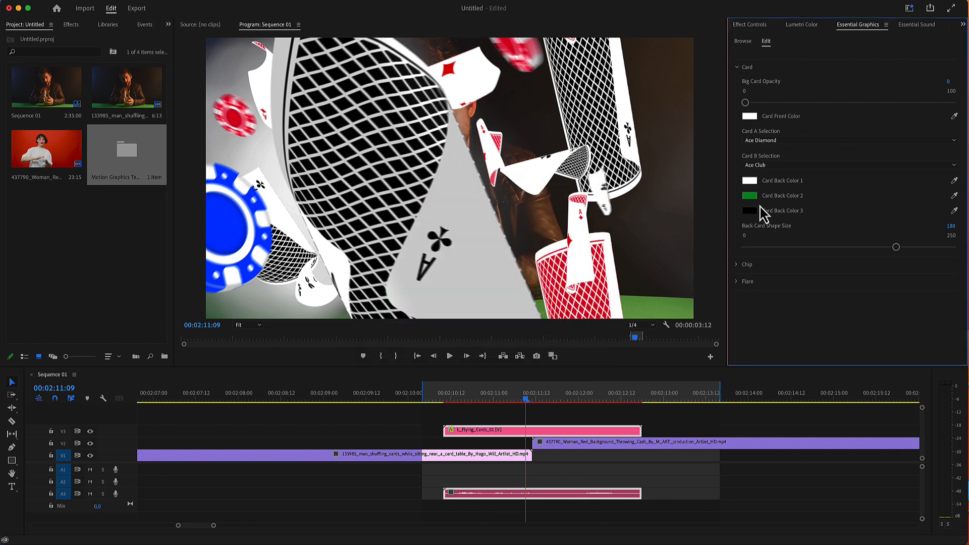
click(748, 210)
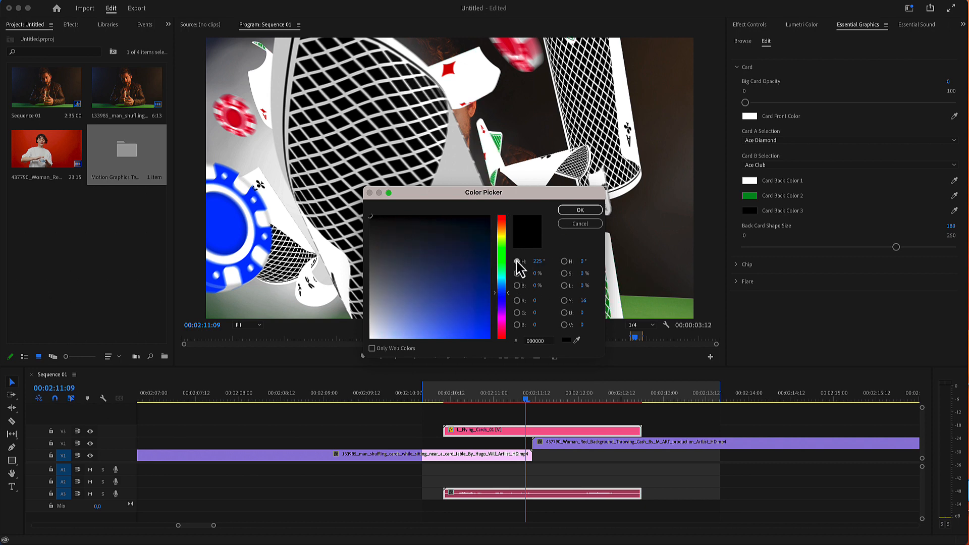
click(579, 210)
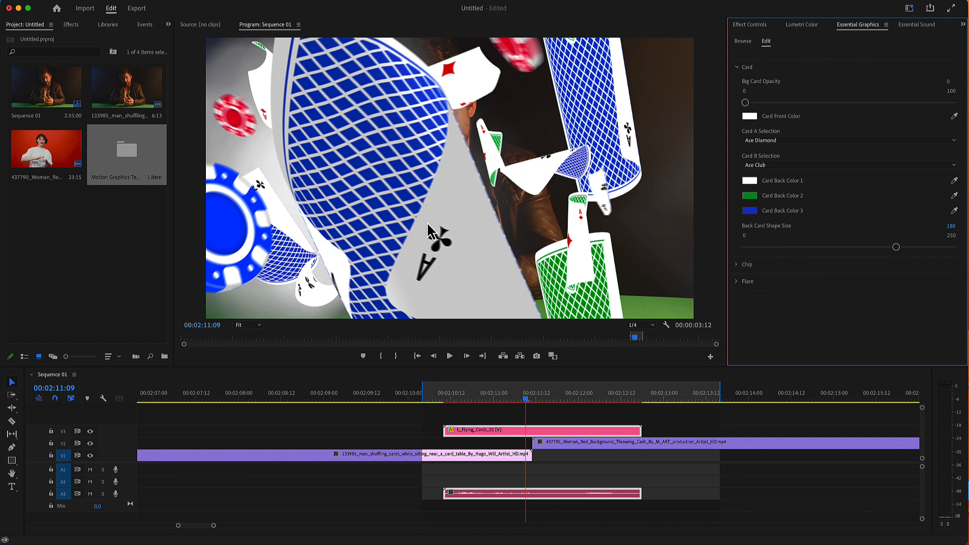
mouse_move(309, 93)
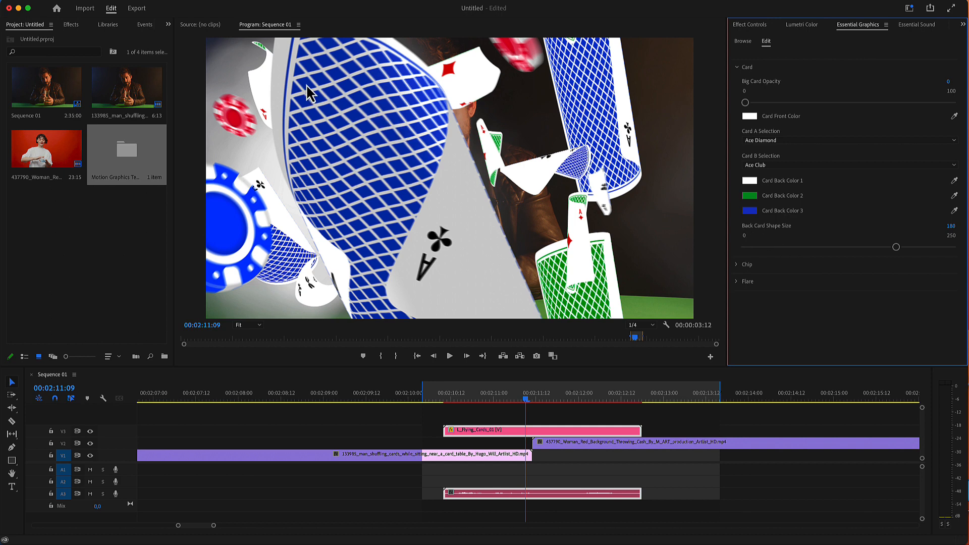
mouse_move(897, 255)
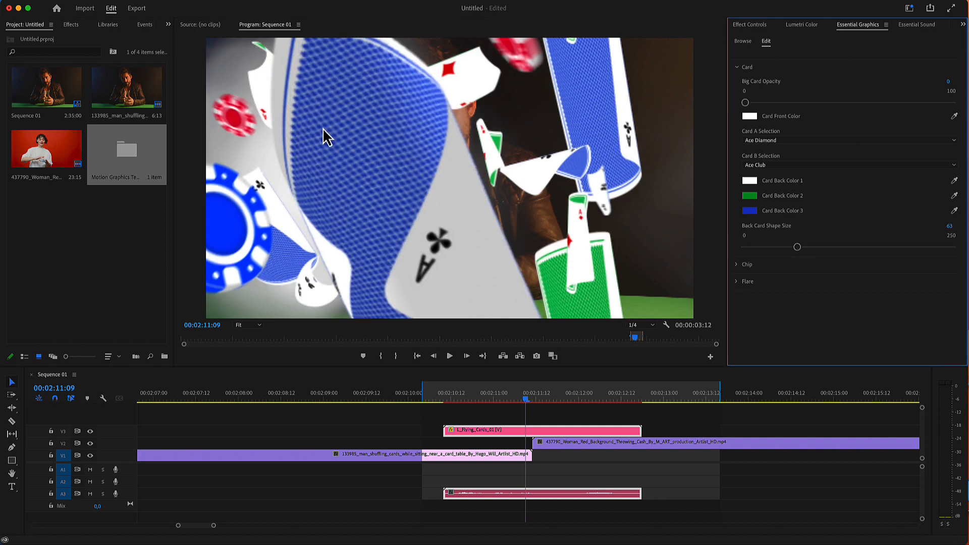
mouse_move(303, 86)
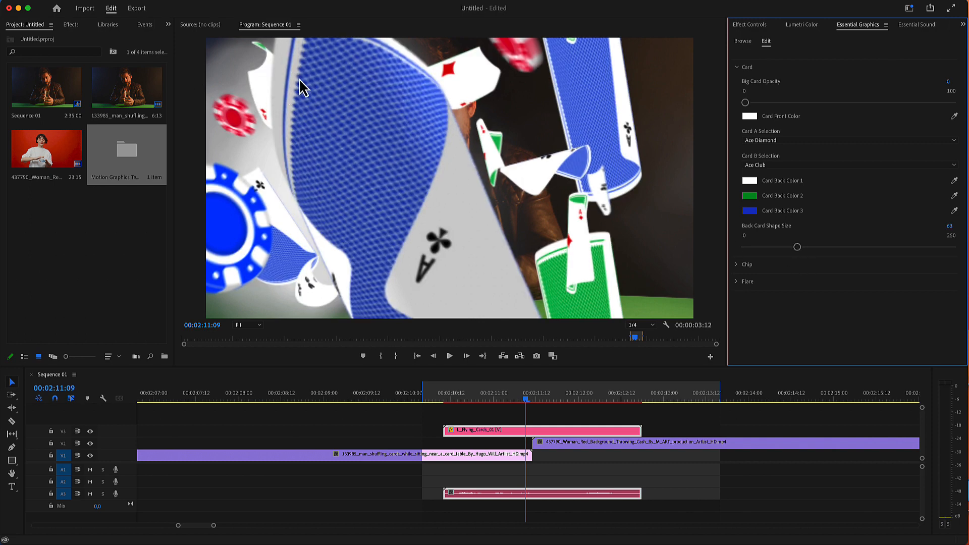
mouse_move(801, 254)
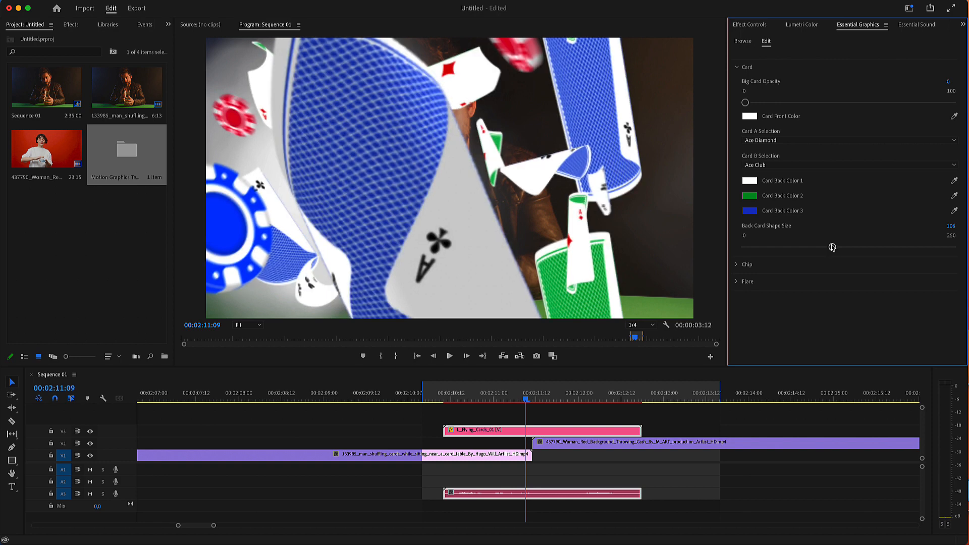
Reduce Back Card Shape Size to 106 and expand the Chip settings.
click(746, 264)
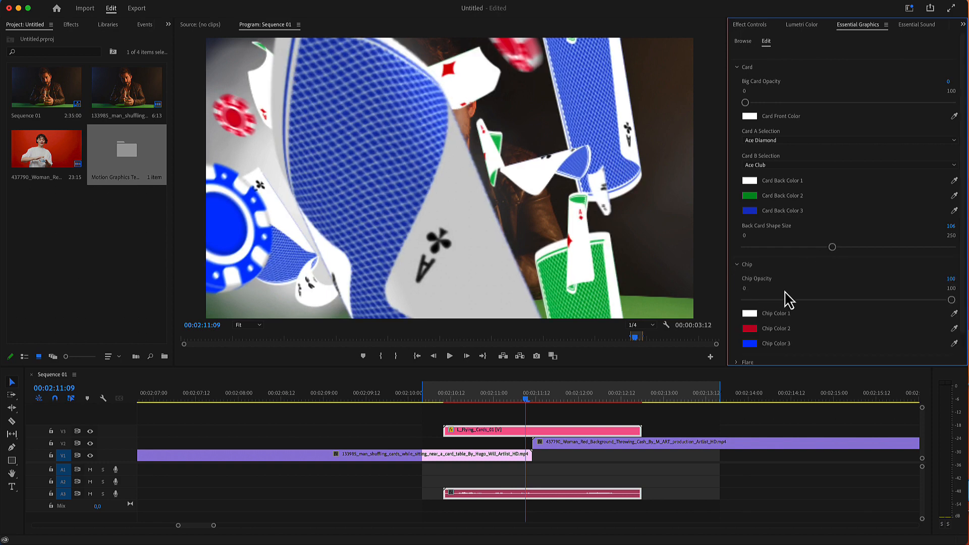
mouse_move(952, 311)
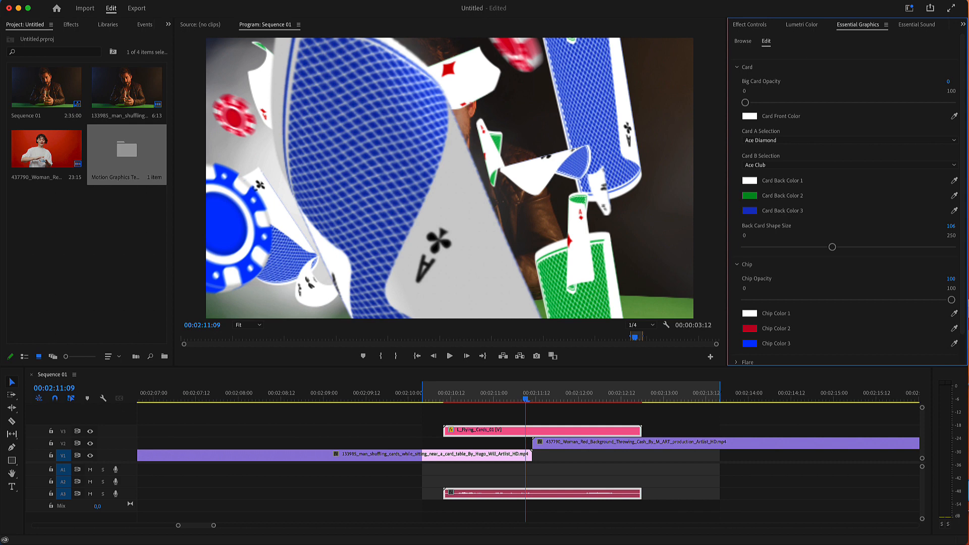
mouse_move(748, 346)
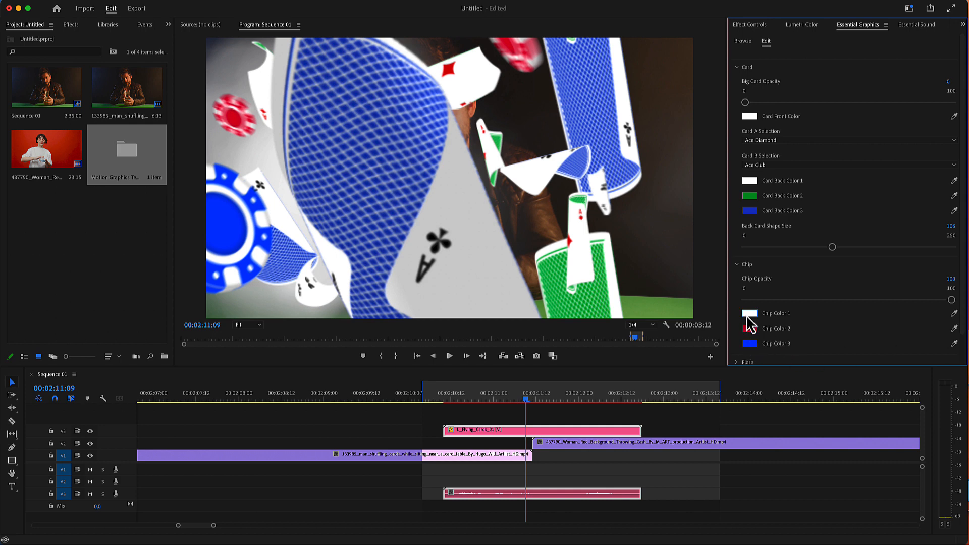
Set Chip Colors 1, 2 and 3 to black, yellow and white, and expand Flare.
click(749, 313)
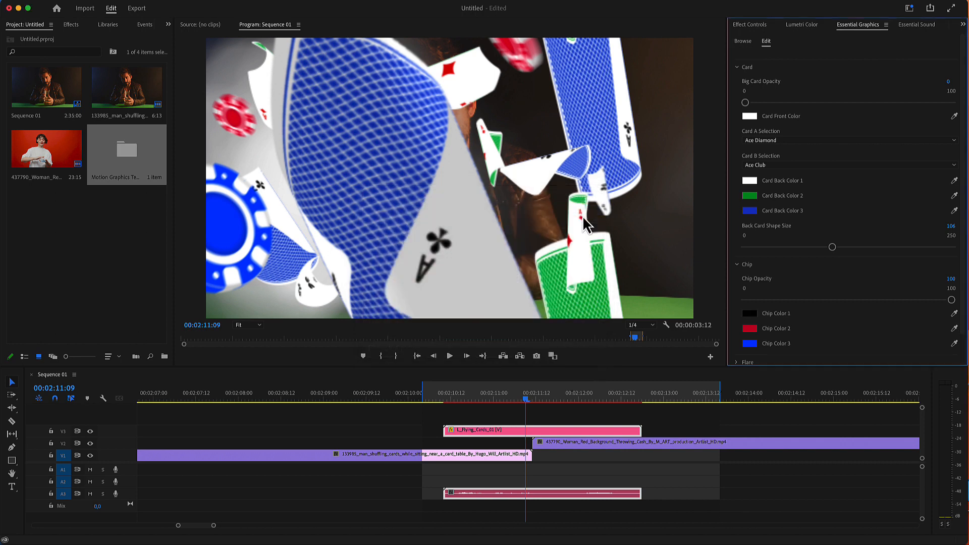
mouse_move(757, 333)
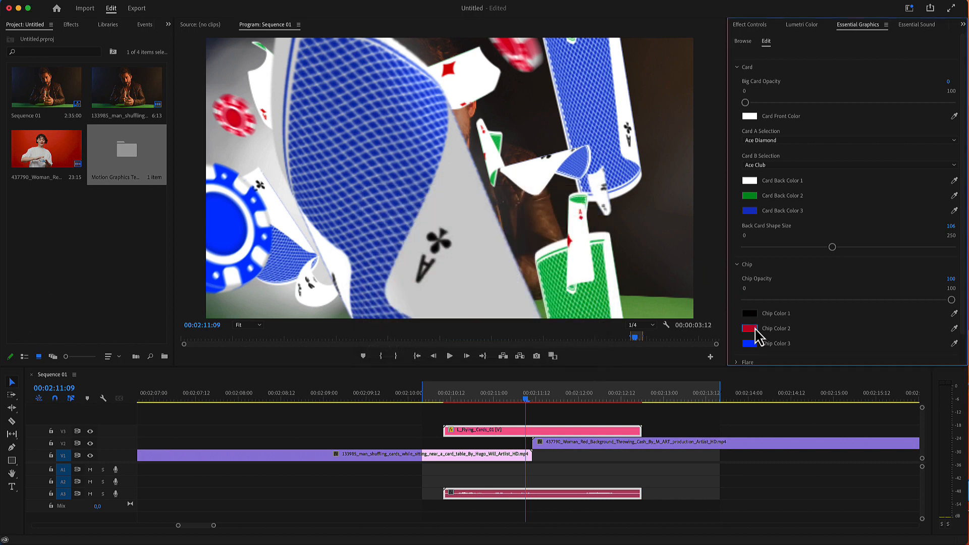
click(749, 328)
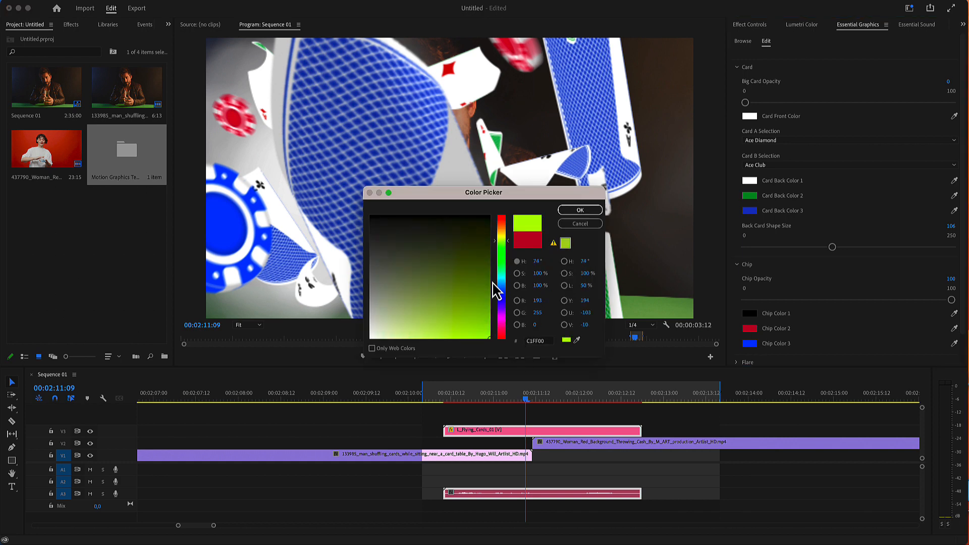
click(579, 210)
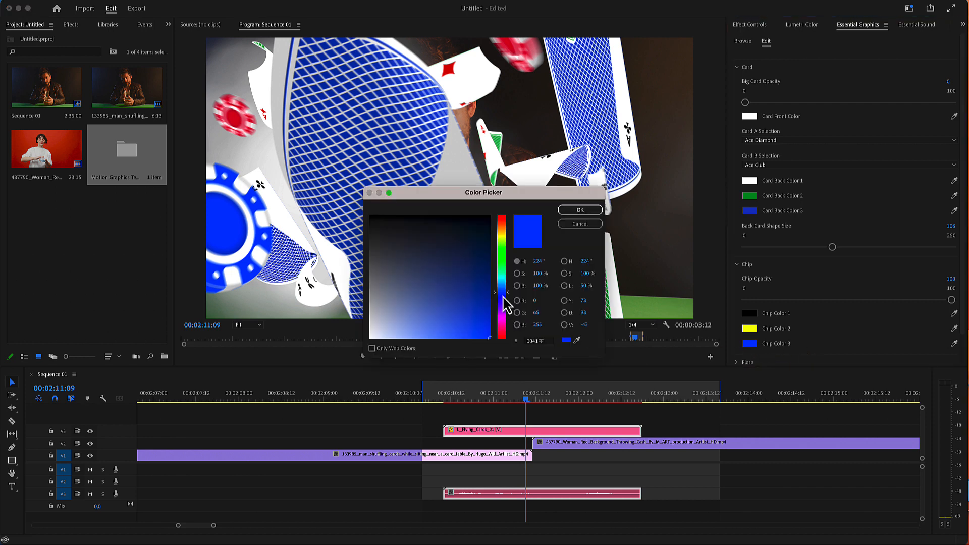
click(578, 210)
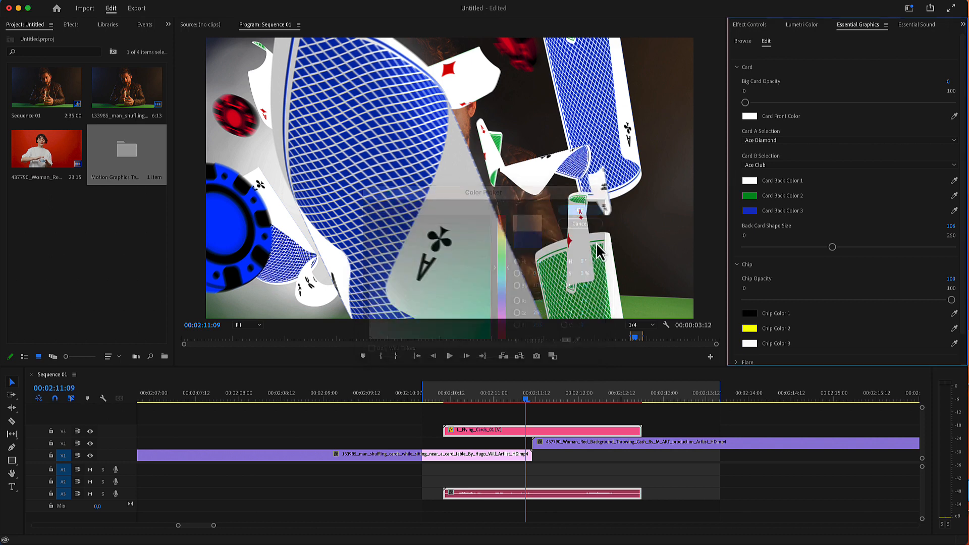
click(738, 67)
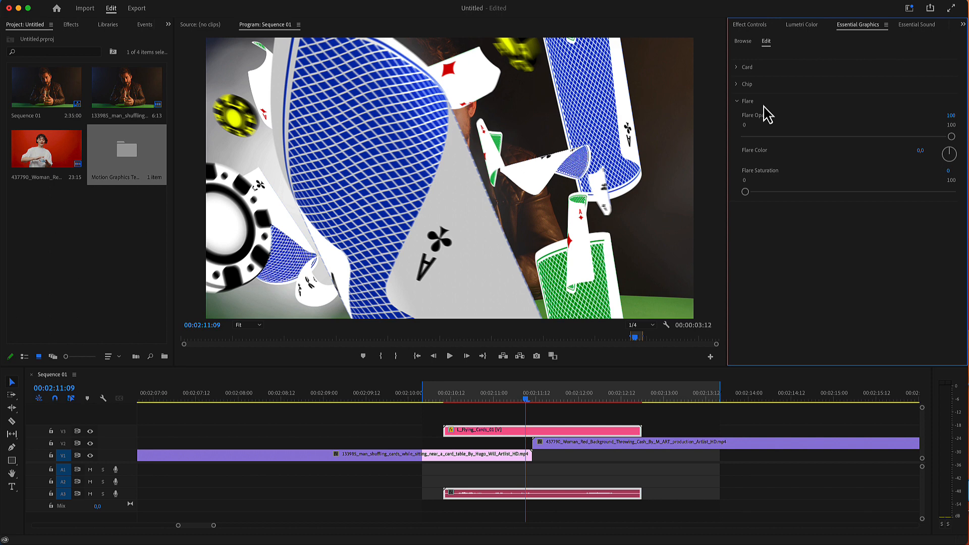
mouse_move(809, 190)
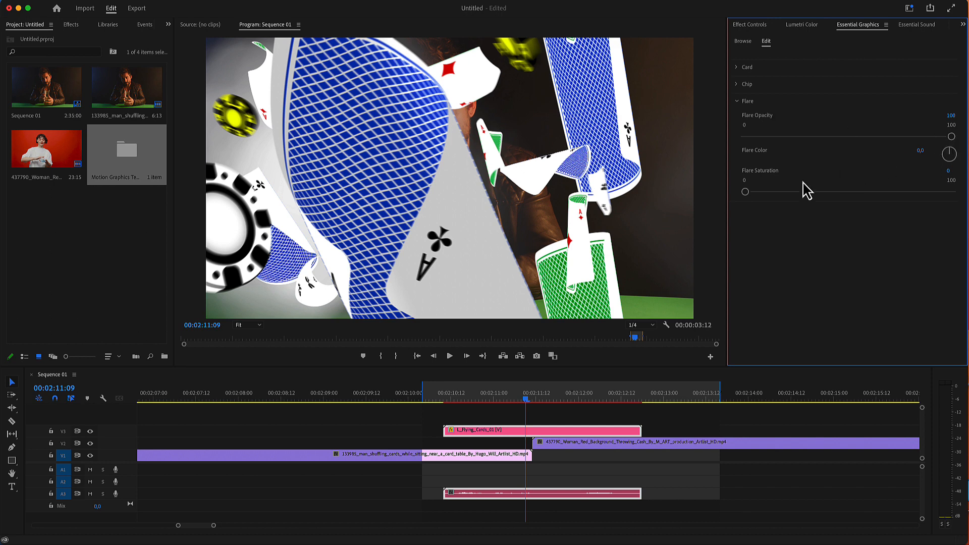
mouse_move(941, 147)
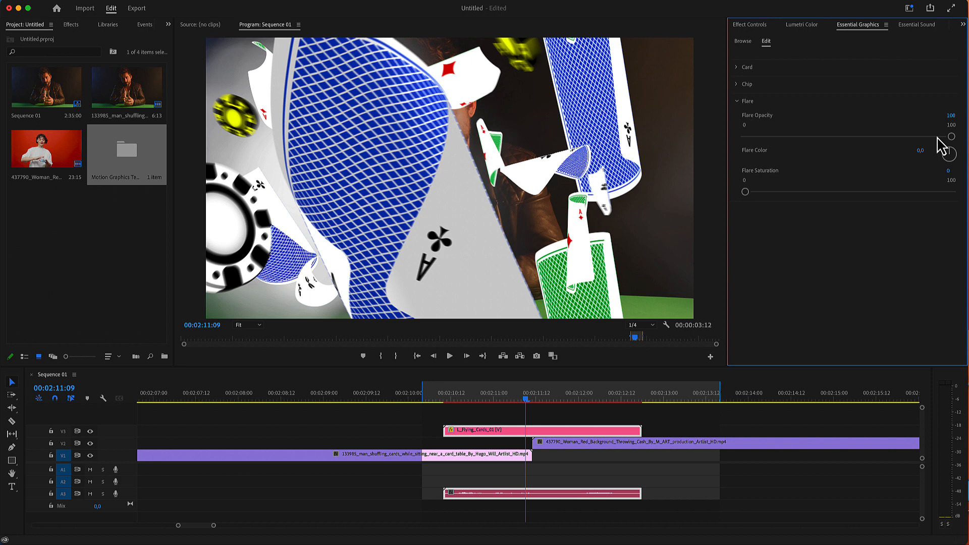